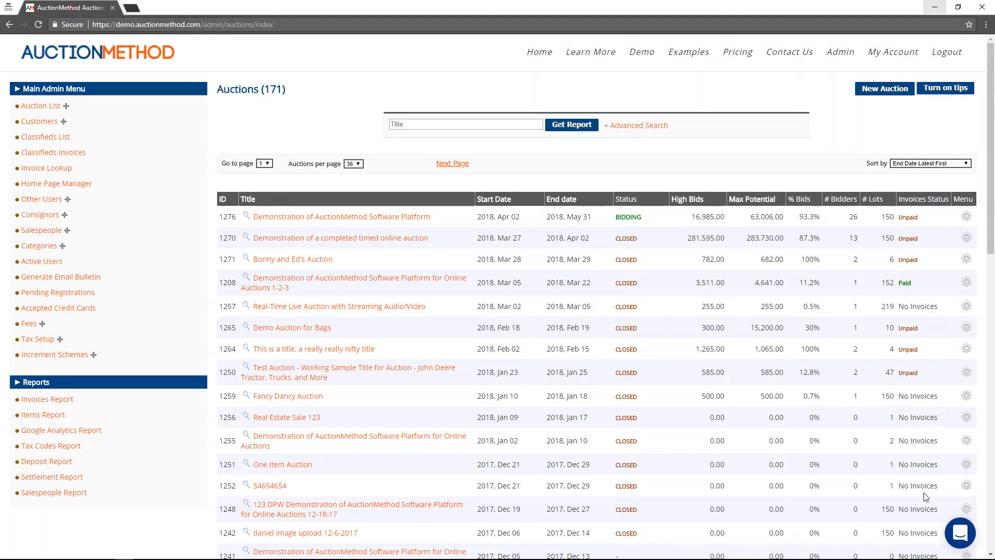
mouse_move(145, 314)
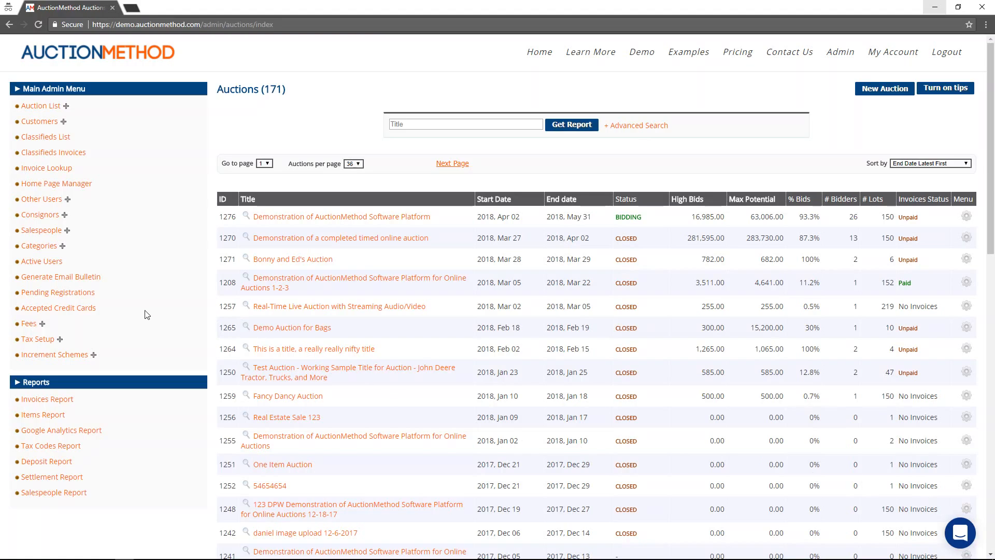
mouse_move(155, 268)
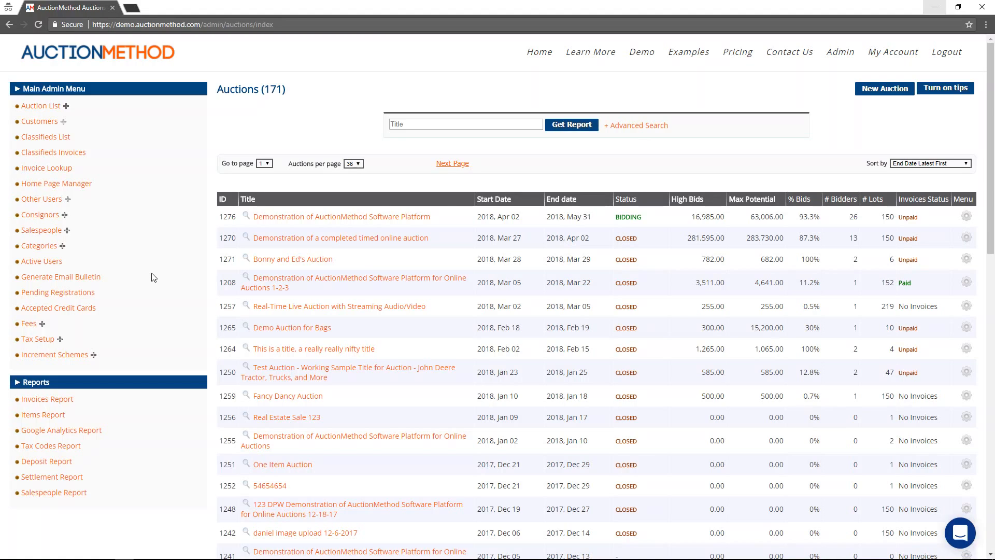
mouse_move(158, 271)
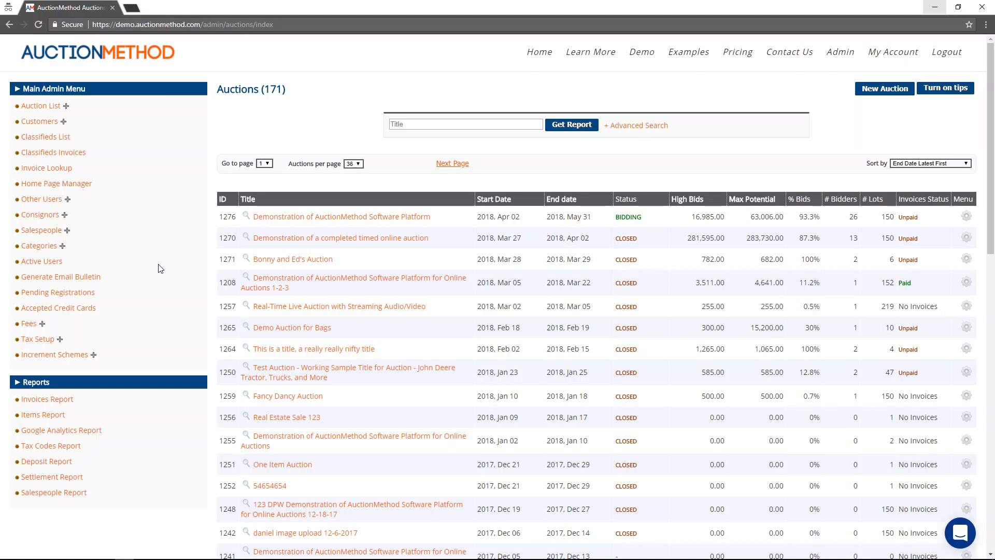
mouse_move(160, 246)
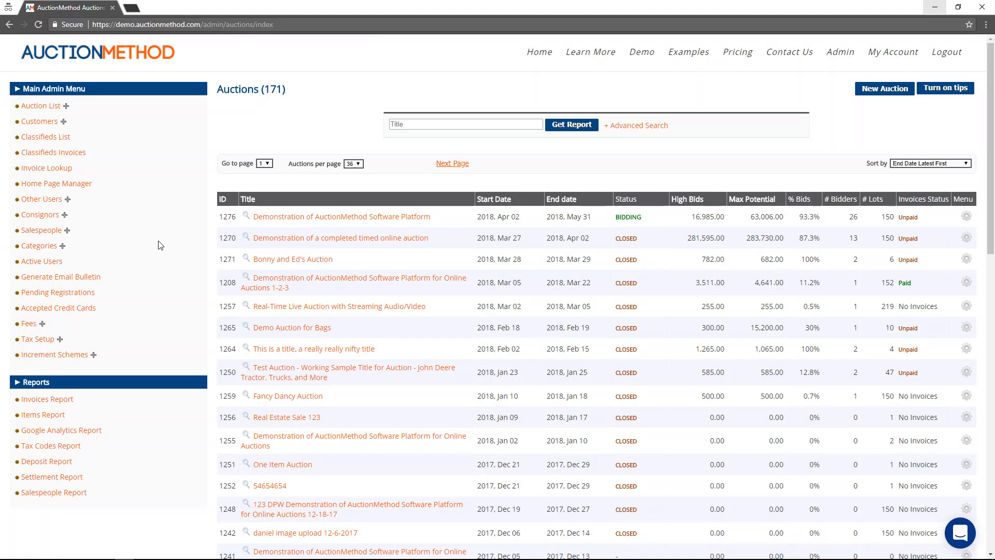
mouse_move(172, 220)
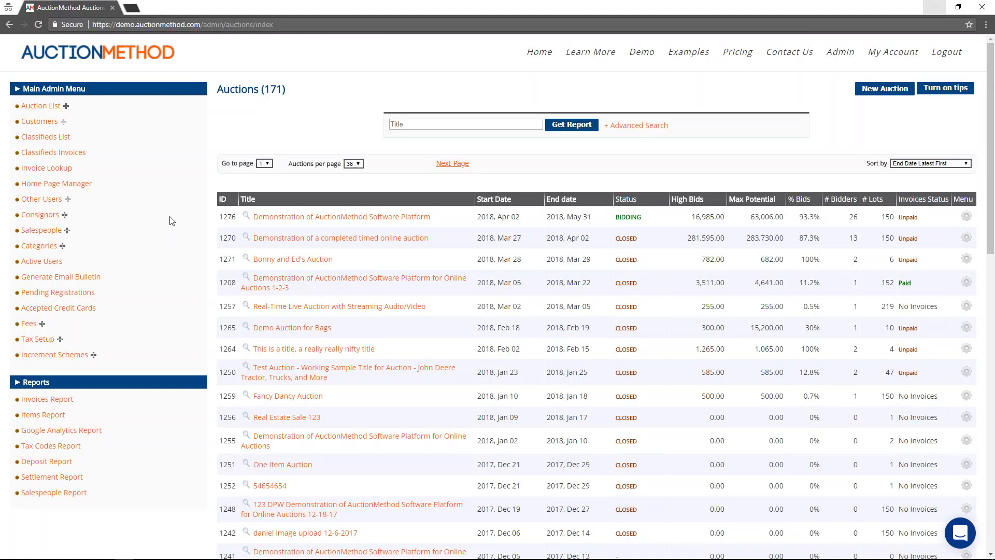
mouse_move(172, 245)
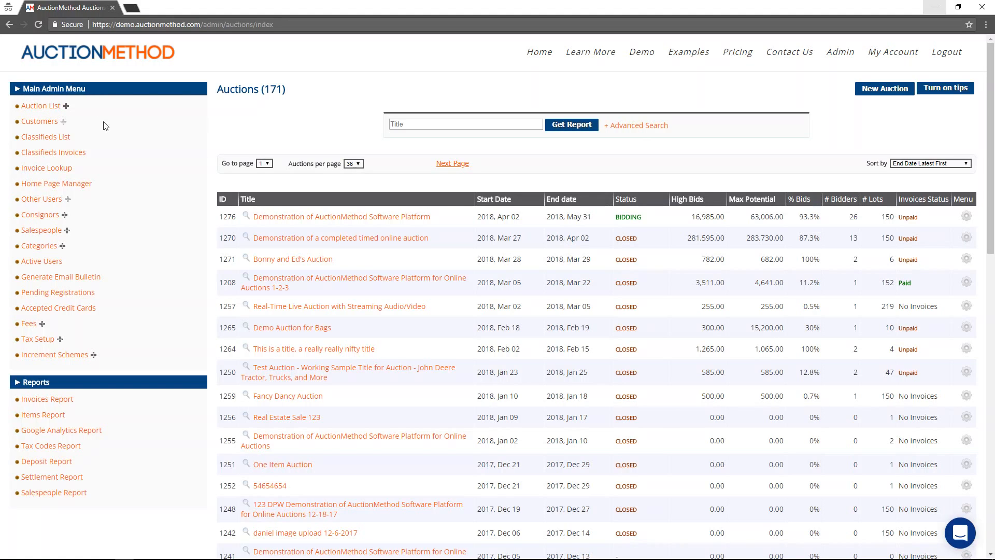
mouse_move(46, 167)
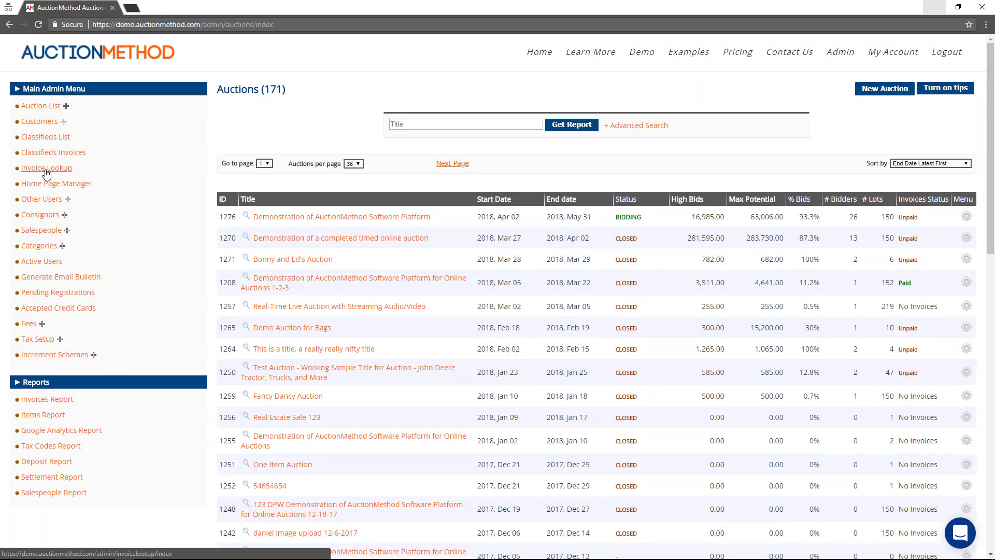
Step: Look up invoice number 9600 on the Invoice Lookup page to show its options
click(46, 168)
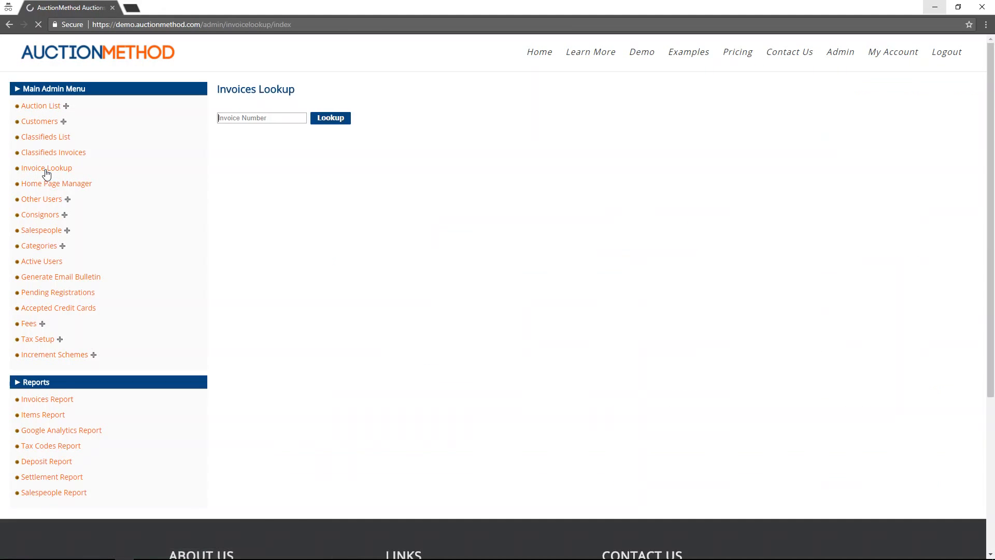
text(96)
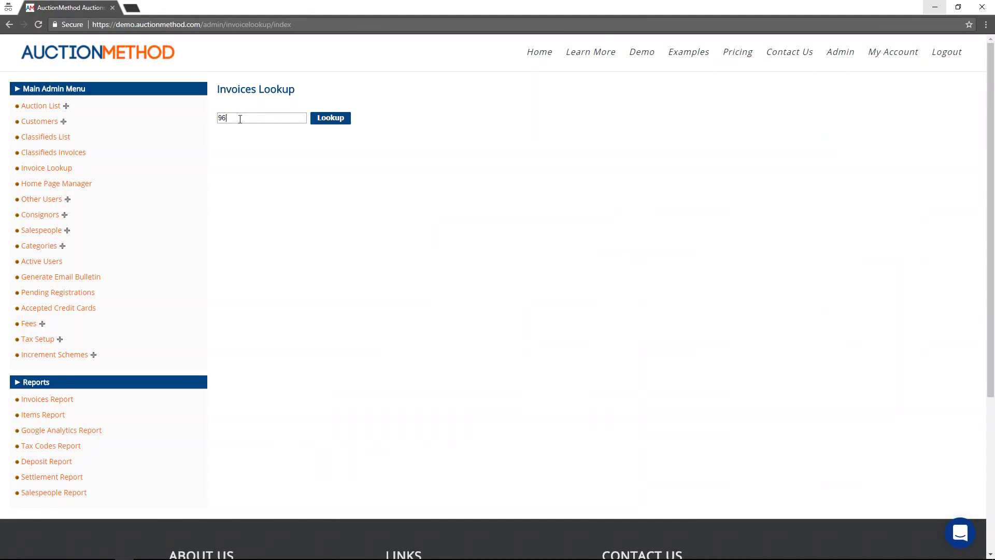
click(330, 118)
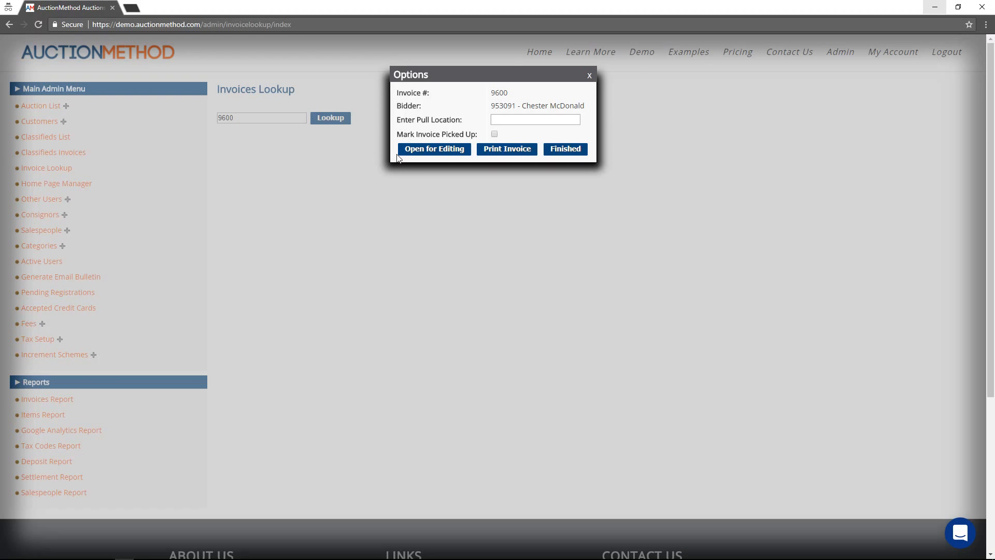
mouse_move(399, 95)
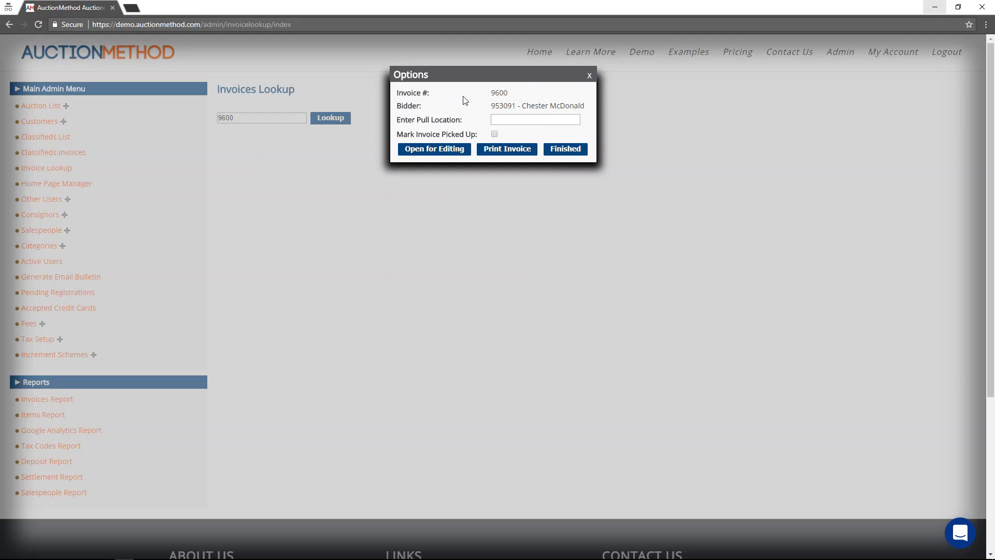
mouse_move(515, 100)
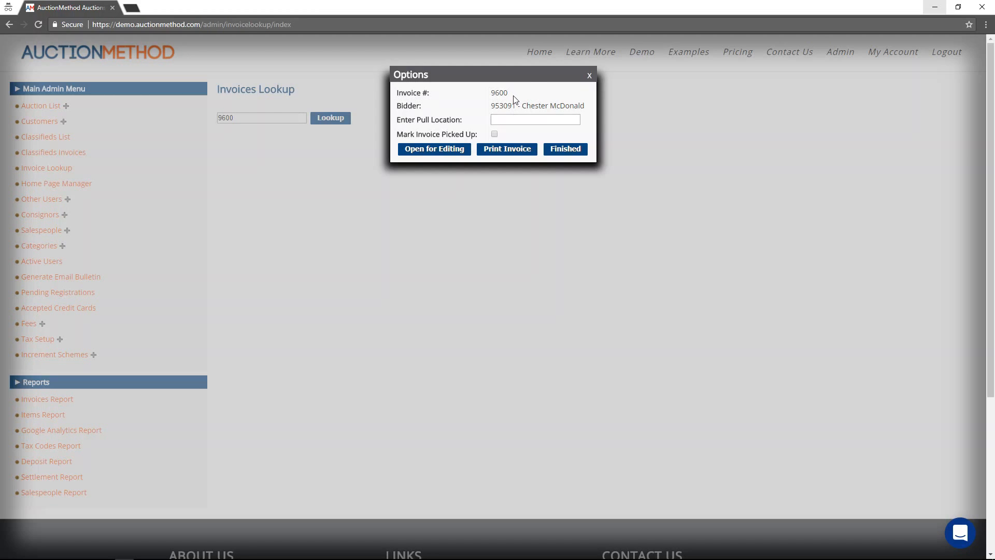
mouse_move(494, 110)
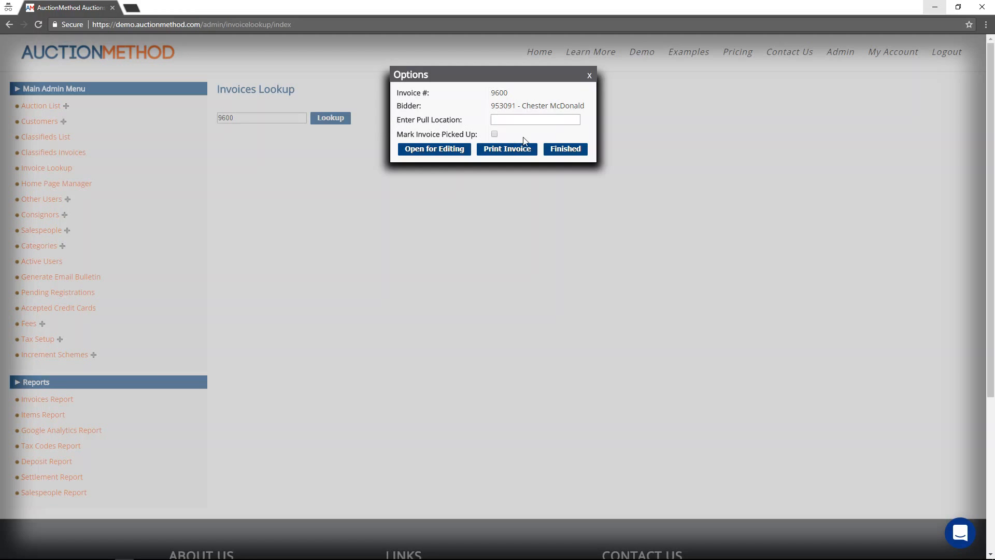
Step: Enter BACKYARD as the pull location for invoice 9600
click(535, 120)
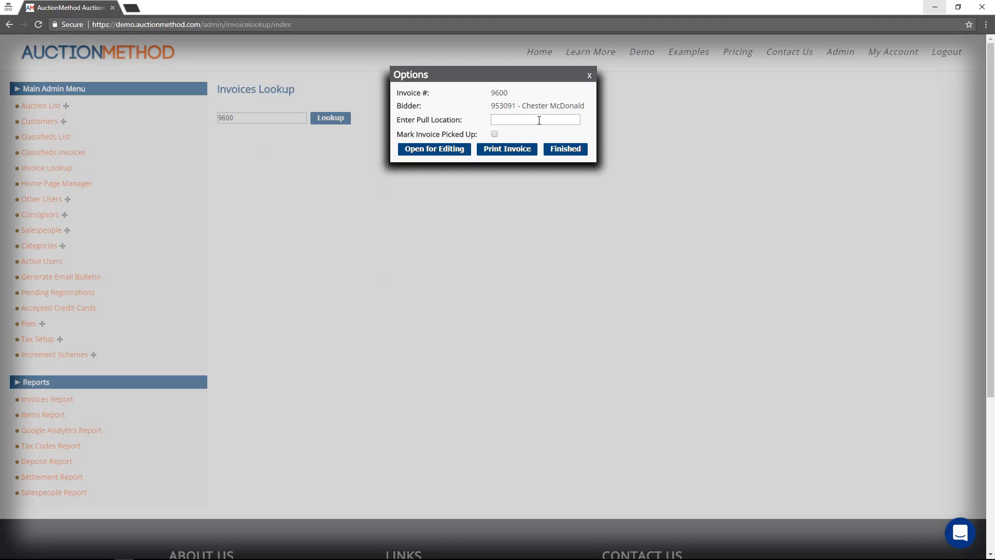
text(BACK)
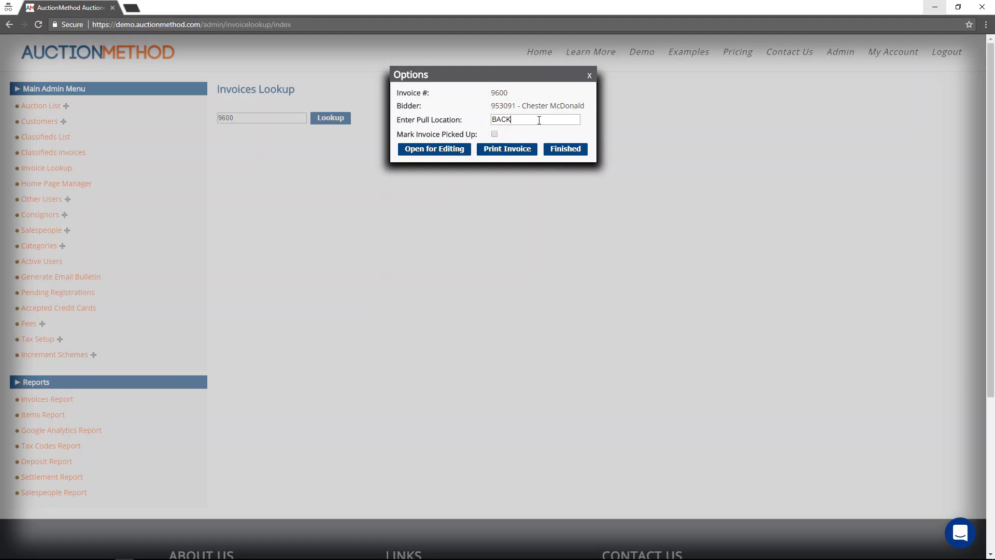
text(YARD)
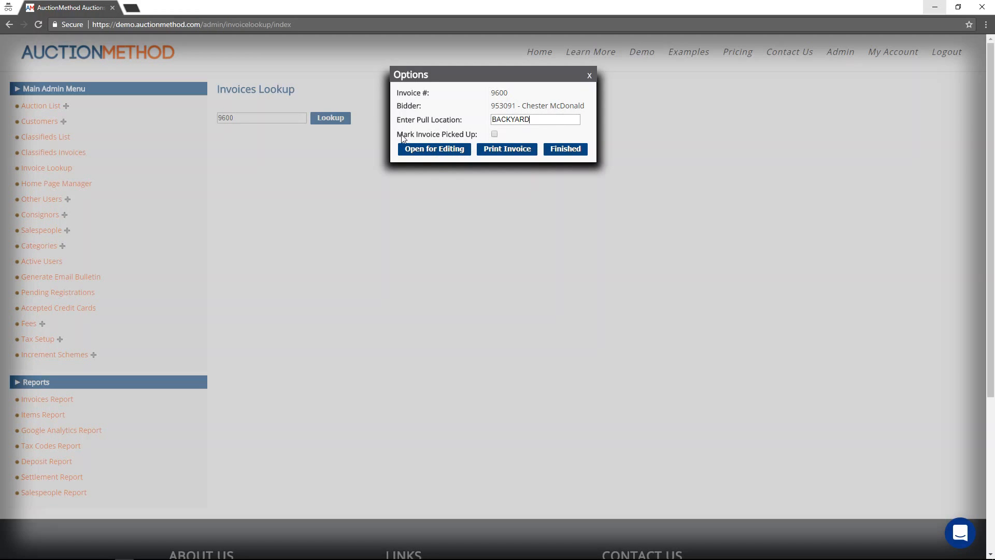
mouse_move(414, 139)
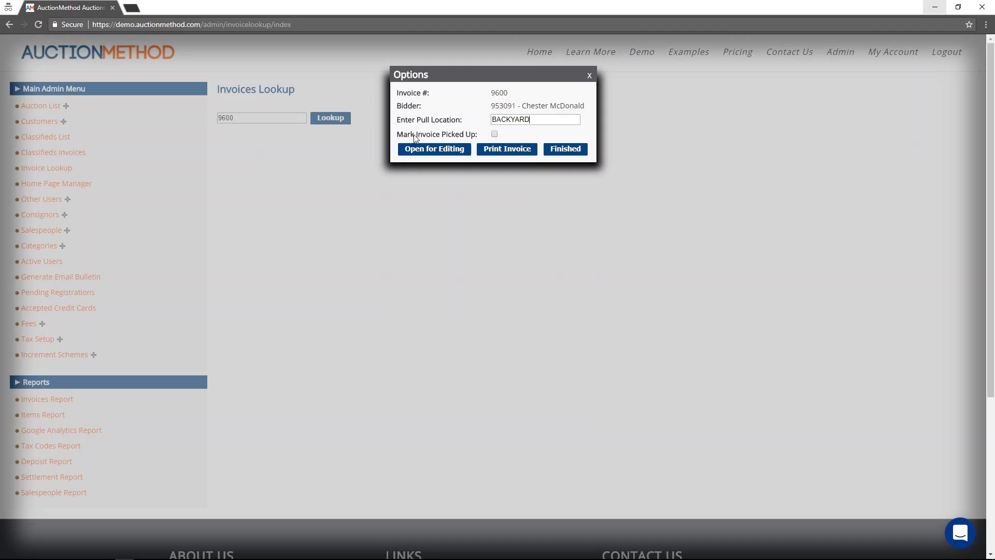
mouse_move(502, 140)
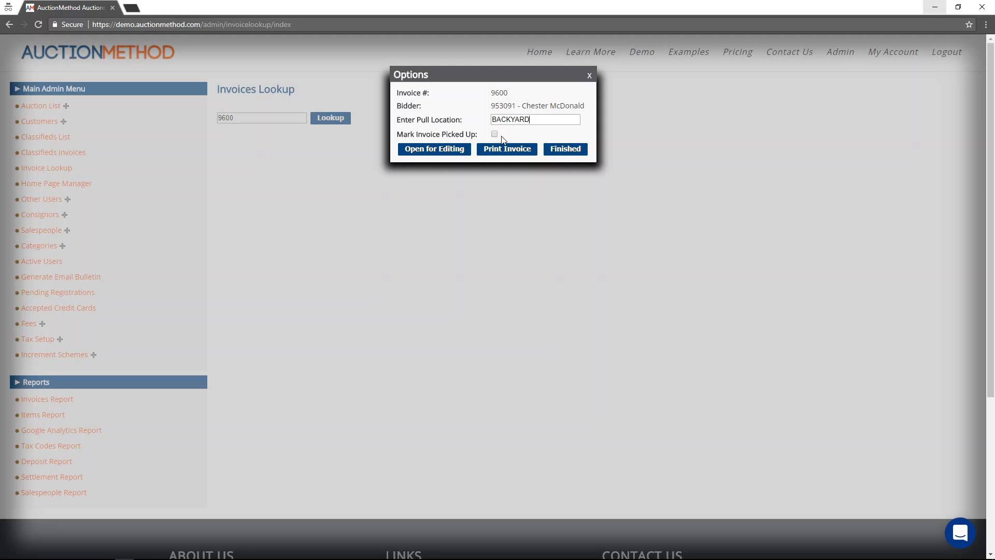
mouse_move(506, 140)
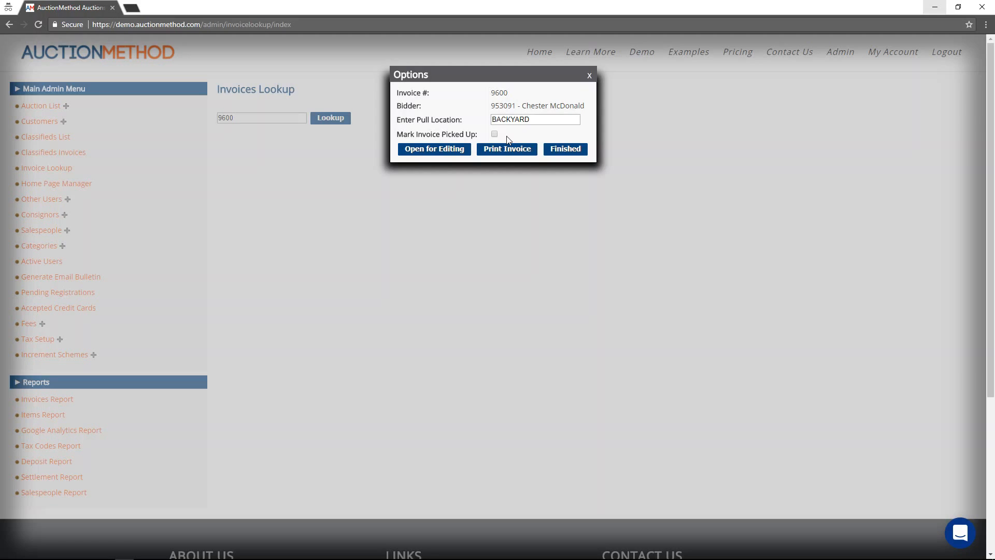
Step: Tick the Mark Invoice Picked Up checkbox for invoice 9600
click(494, 134)
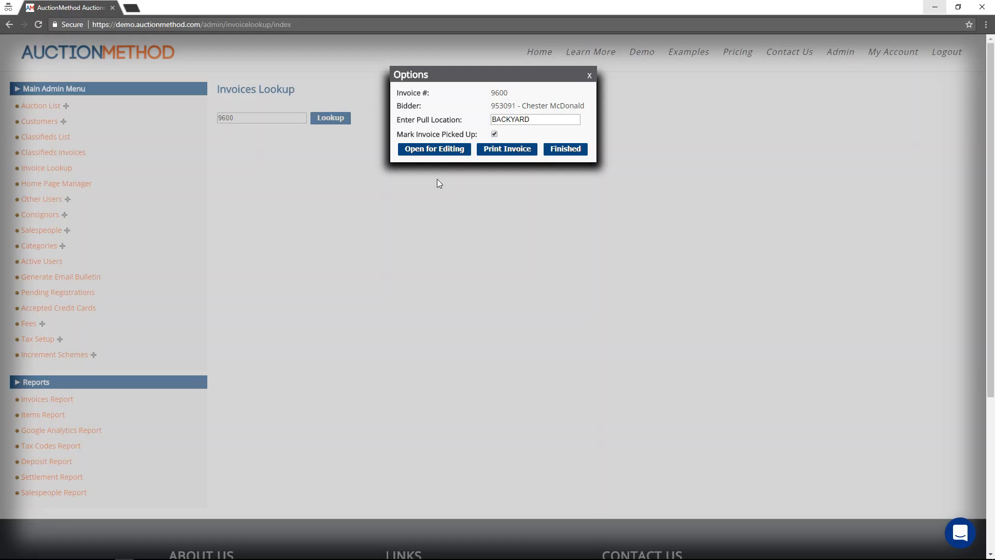
click(494, 134)
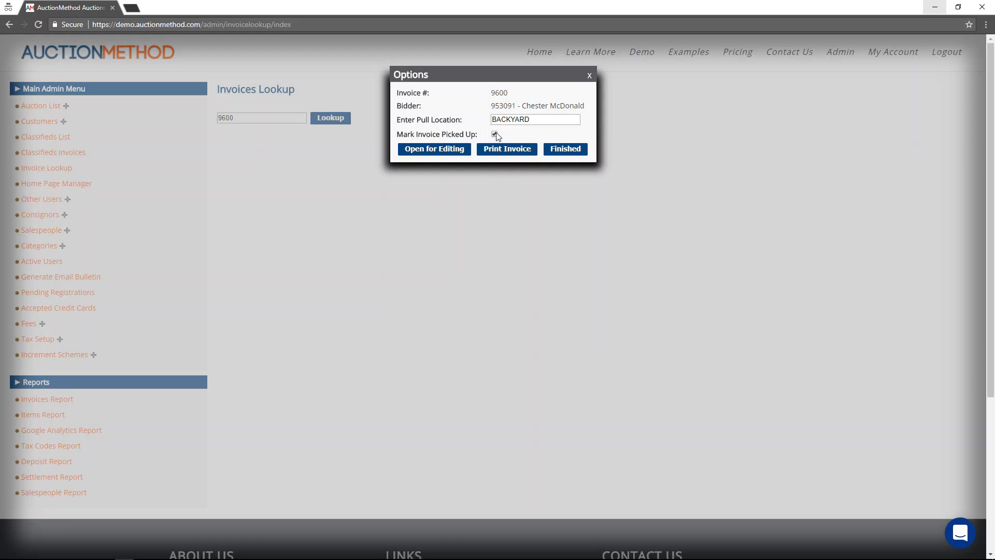
click(494, 134)
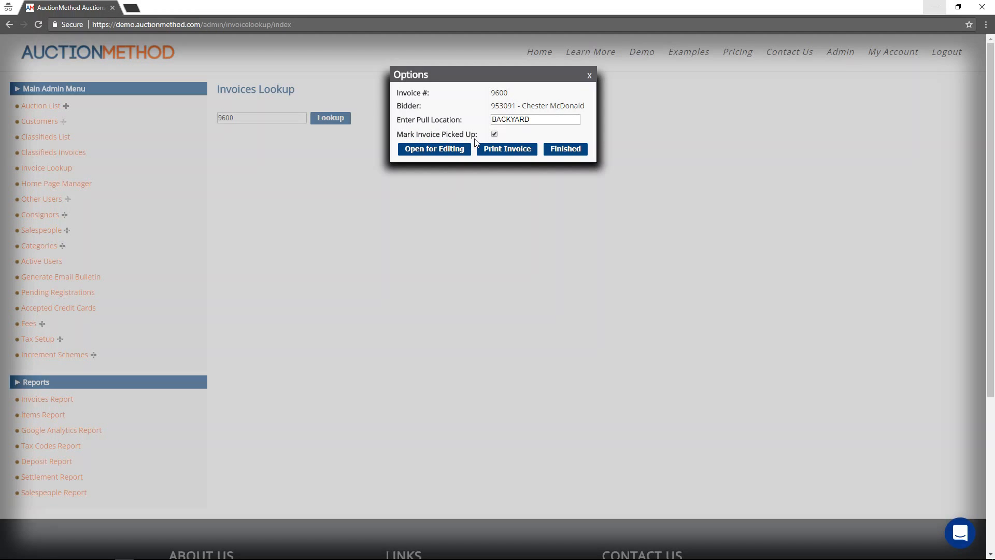
mouse_move(480, 138)
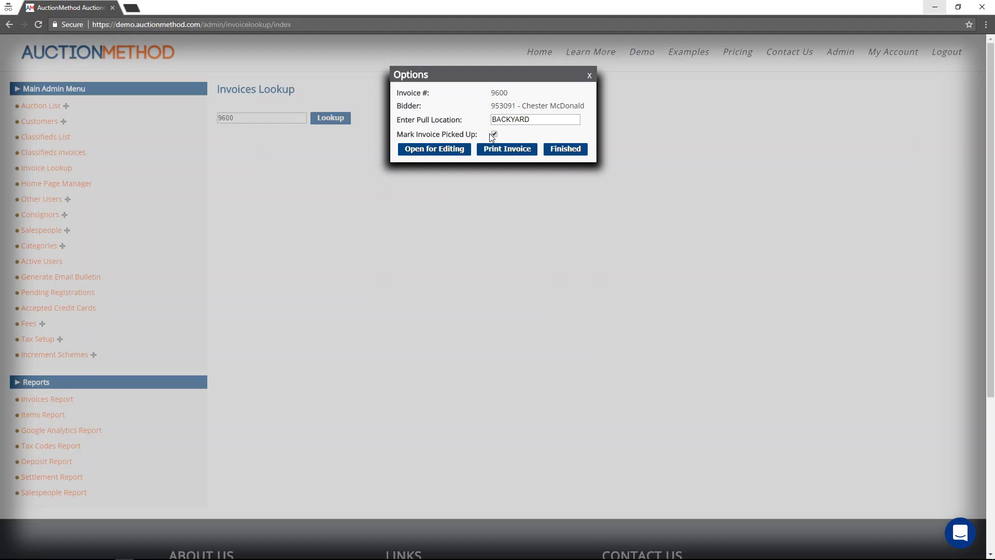
Step: Choose Open for Editing from invoice 9600's Options dialog
click(494, 133)
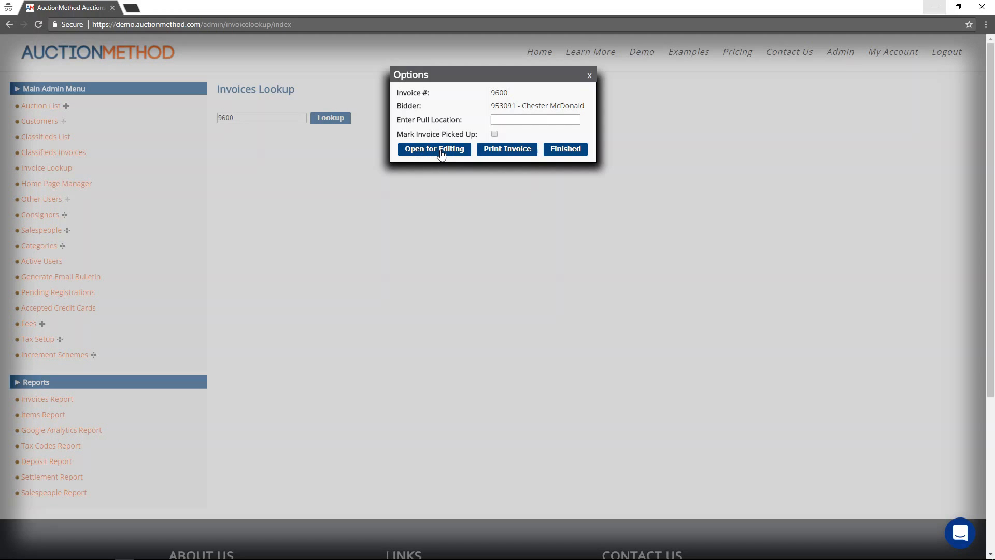
mouse_move(426, 156)
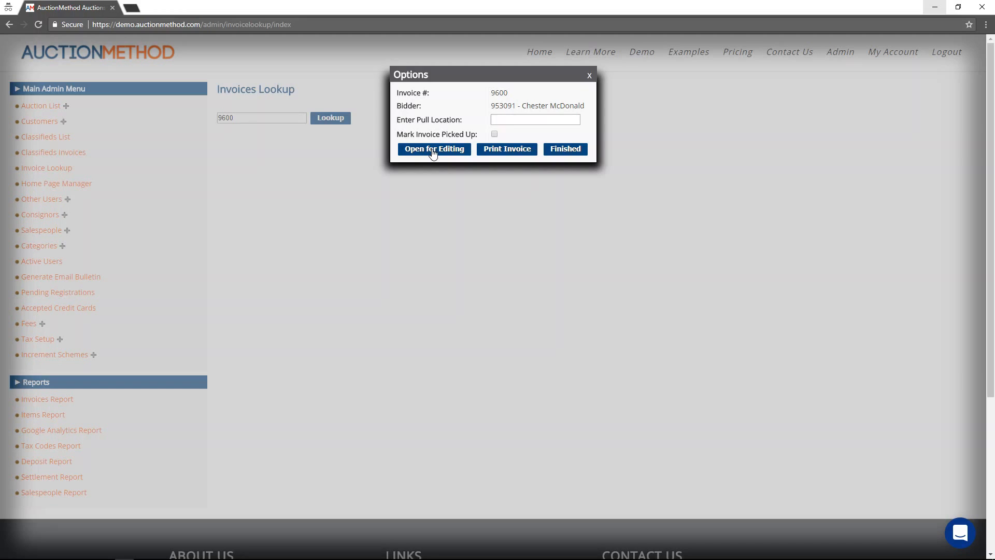
click(435, 149)
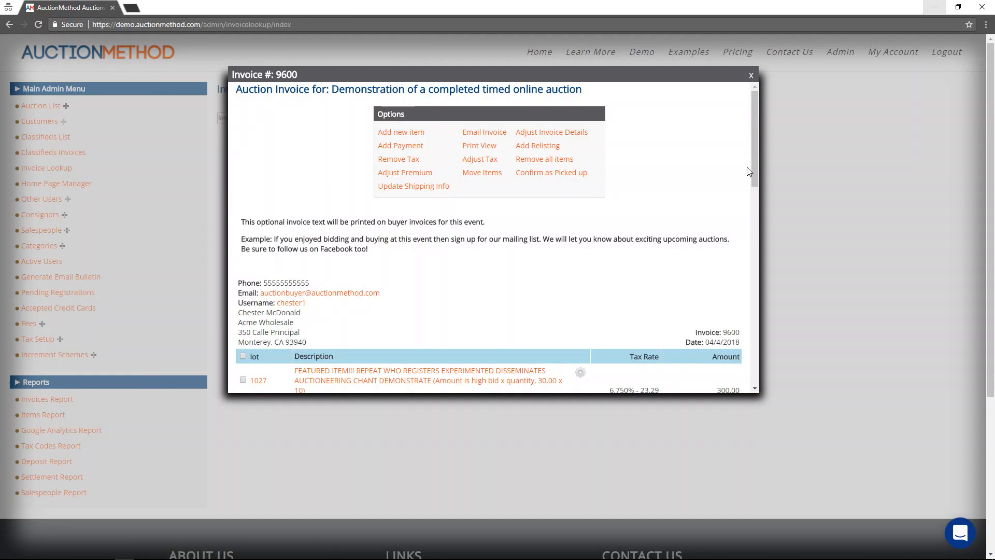
Step: Scroll through invoice 9600's buyer details and lot amounts in the editing view
scroll(down, 3)
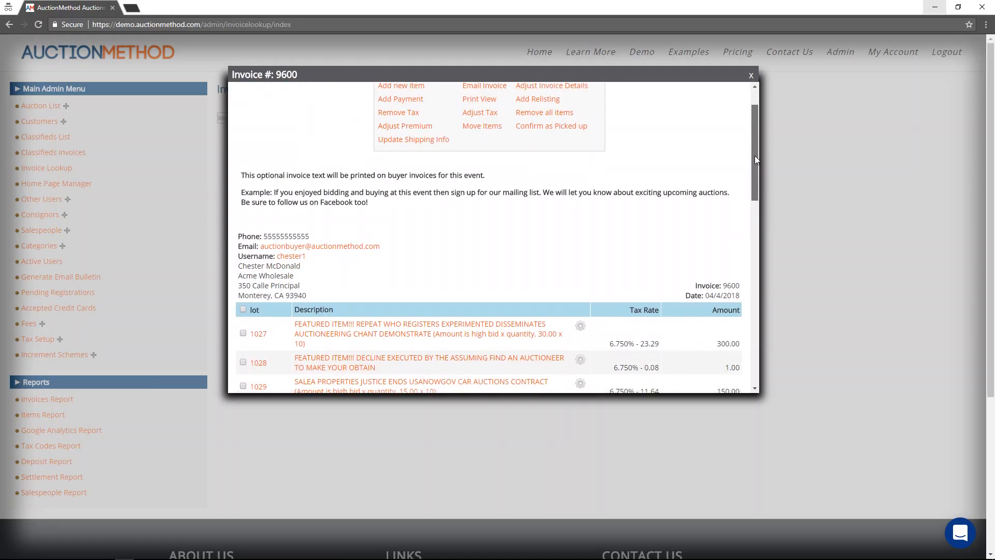
scroll(down, 3)
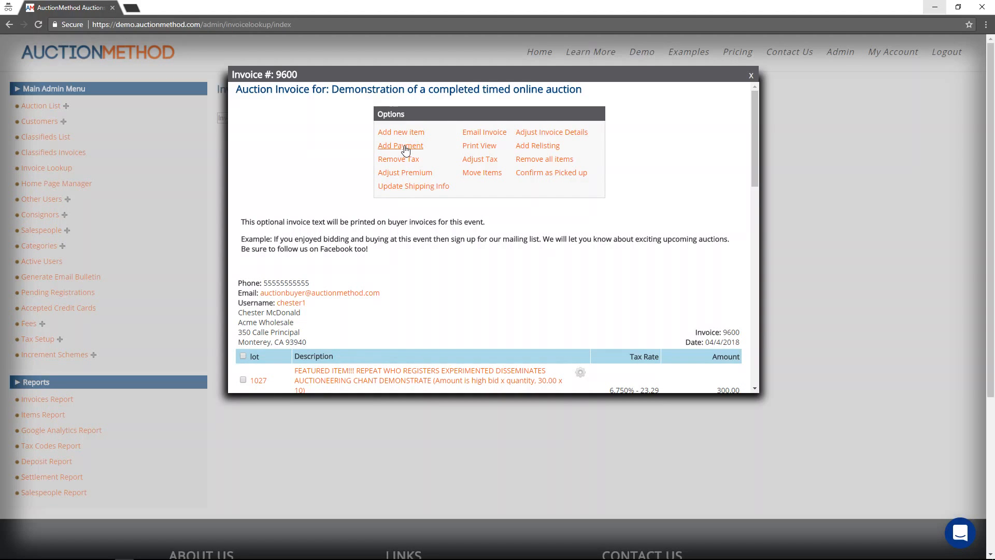
mouse_move(411, 152)
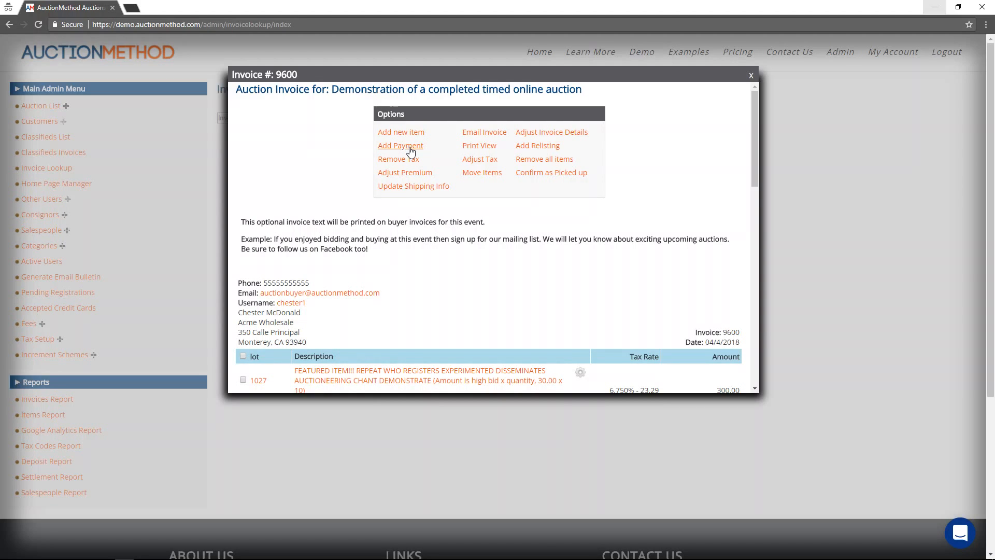
Step: Add a Cash payment of 2109.67 to invoice 9600
click(401, 145)
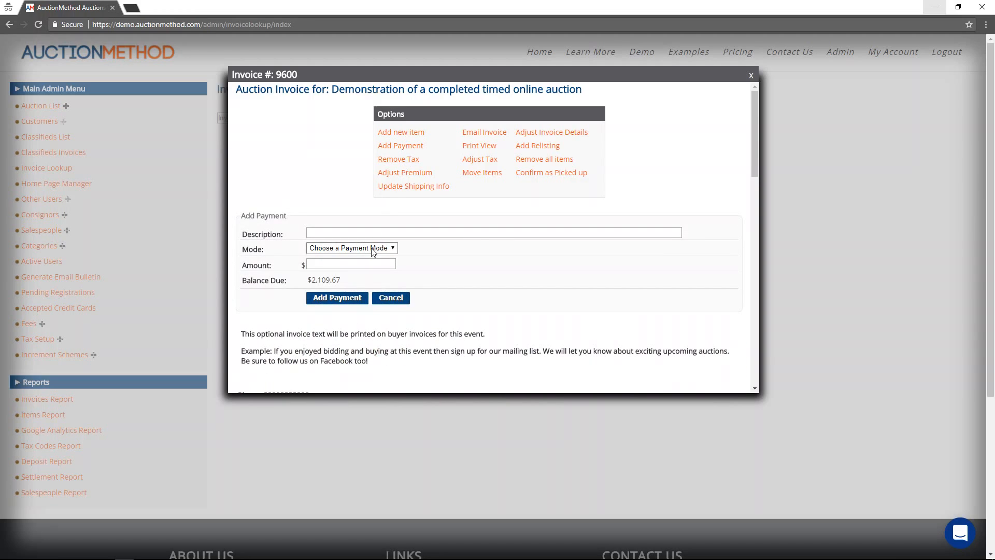
click(352, 248)
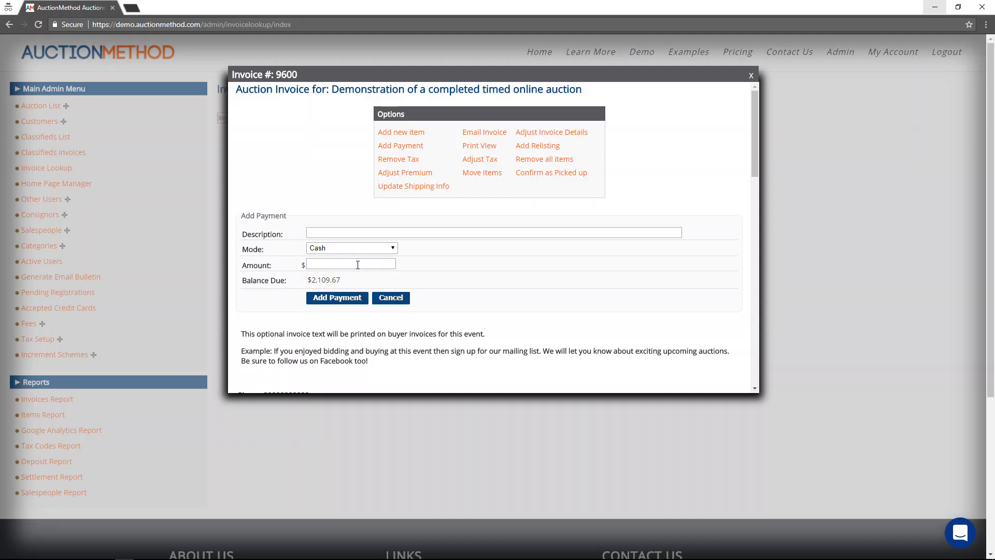
text(2109.67)
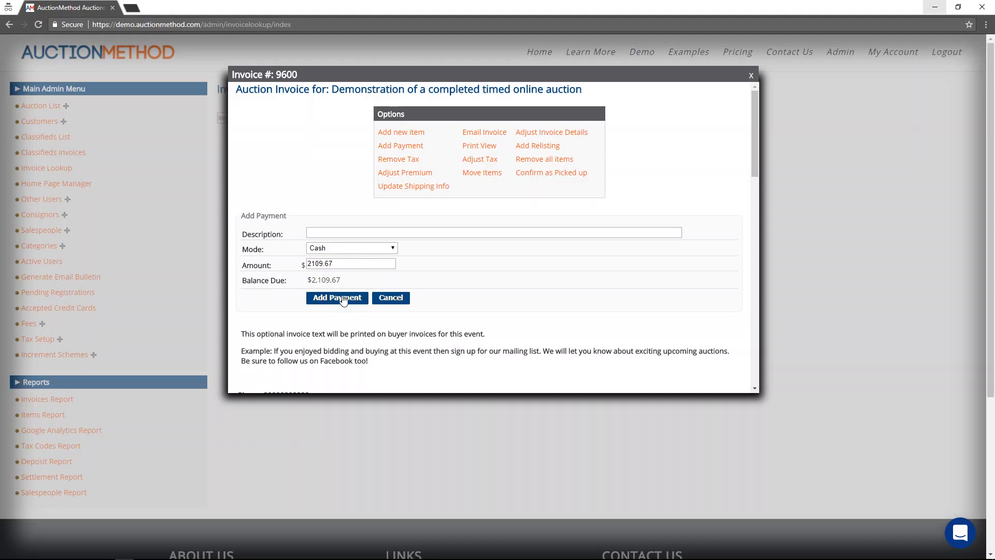
click(336, 297)
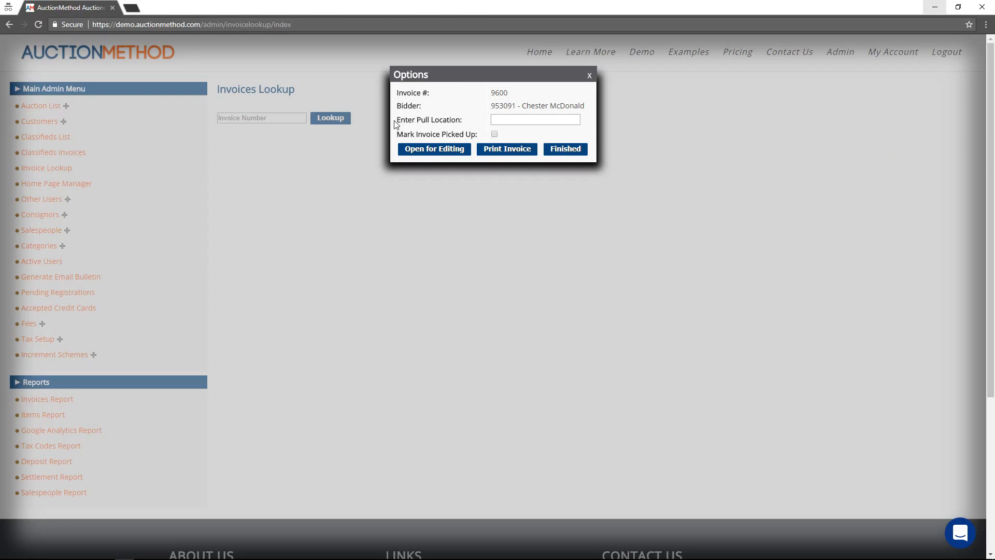
mouse_move(538, 149)
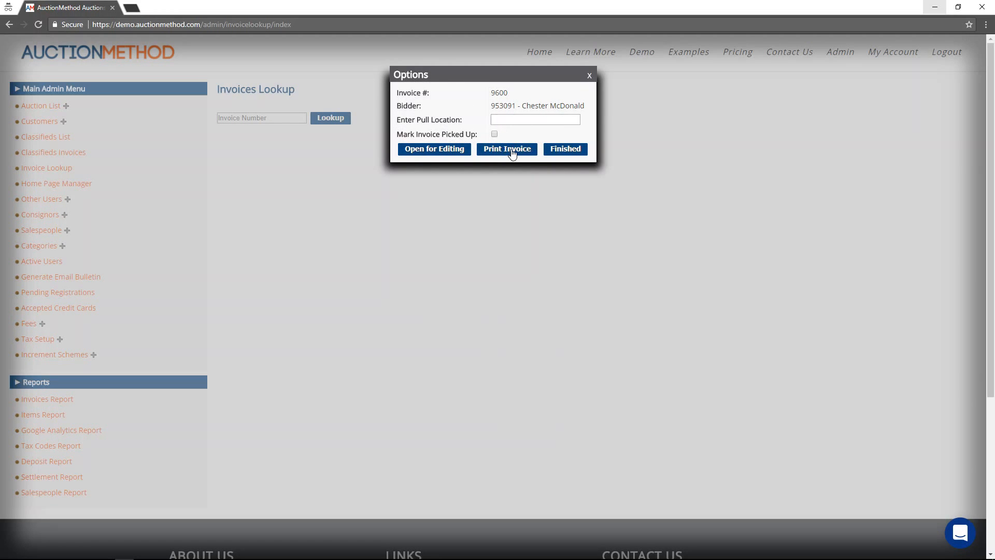
mouse_move(506, 153)
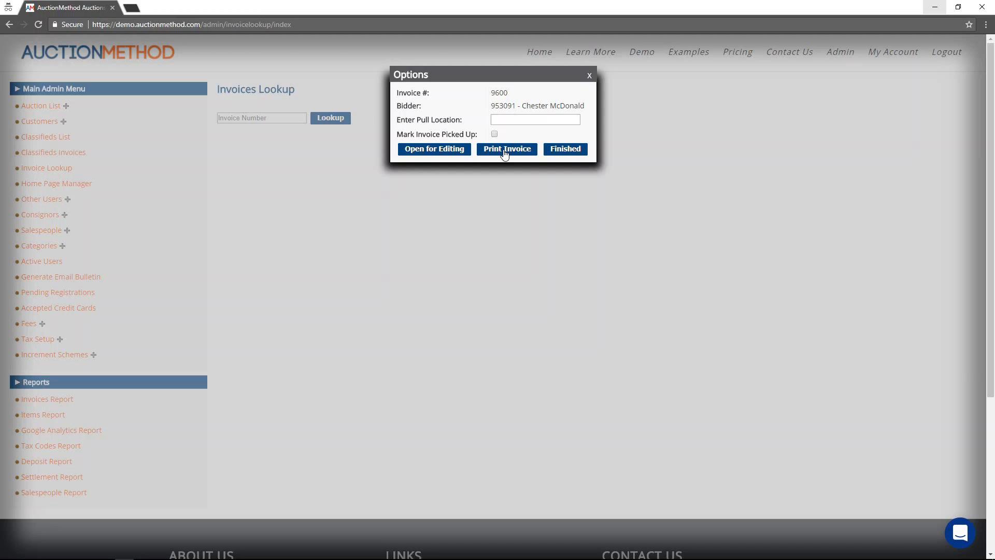
Step: Choose Print Invoice to open invoice 9600's printable view
click(506, 149)
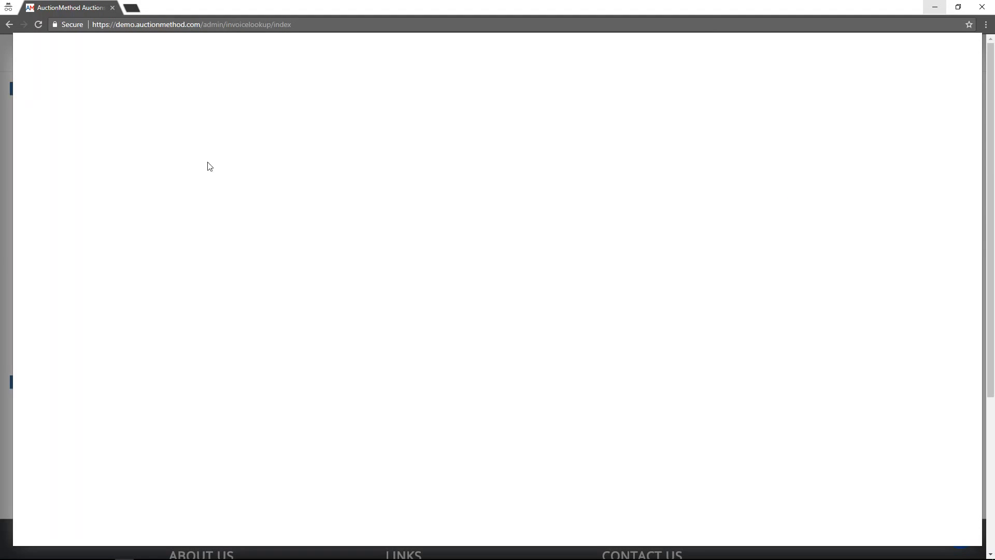
mouse_move(240, 145)
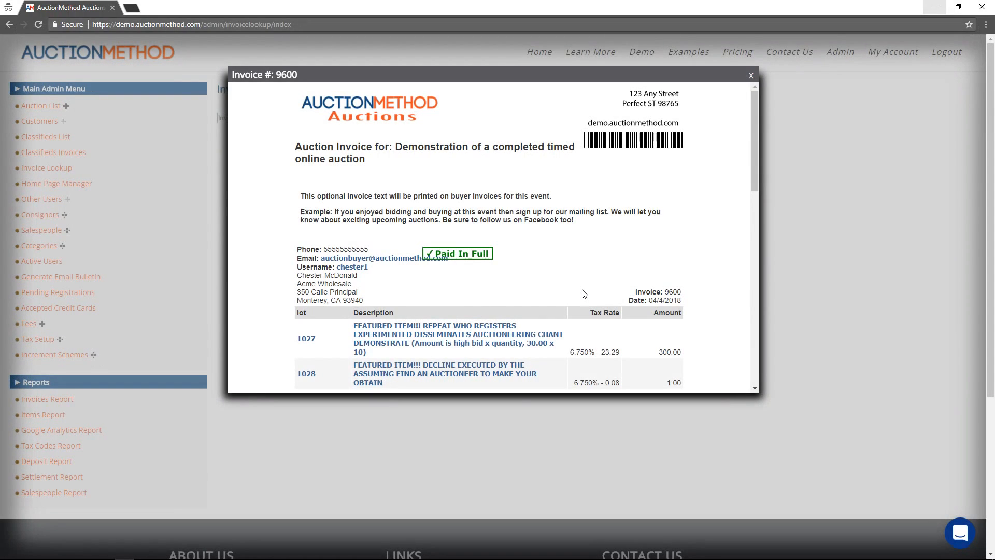
mouse_move(734, 146)
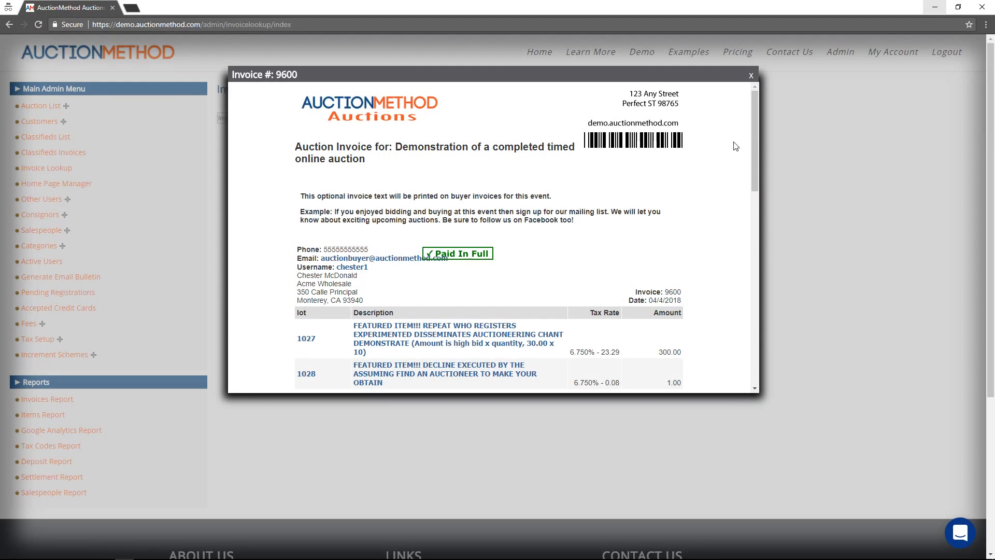
Step: Confirm the Payments section shows Paid In Full with $0.00 due, then close the print view
scroll(down, 3)
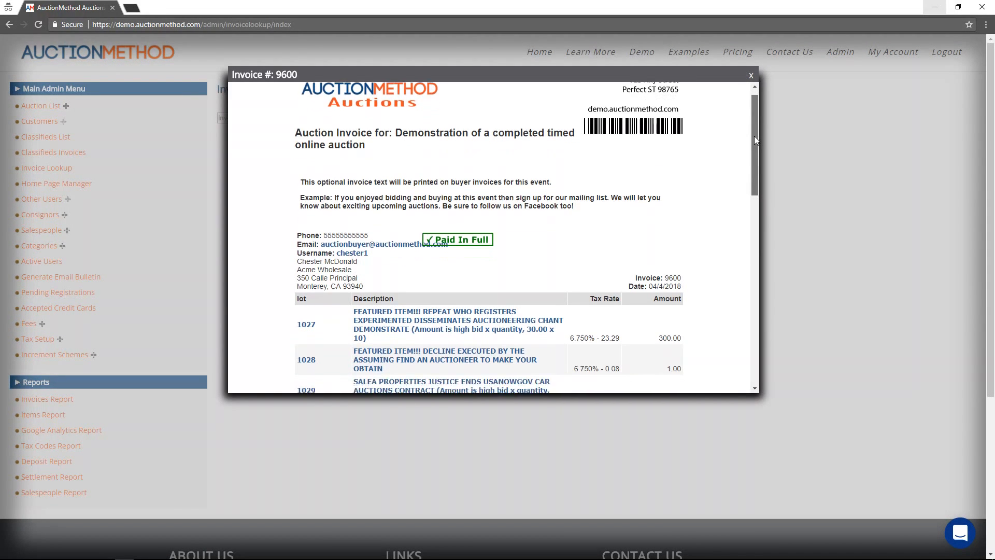
scroll(down, 3)
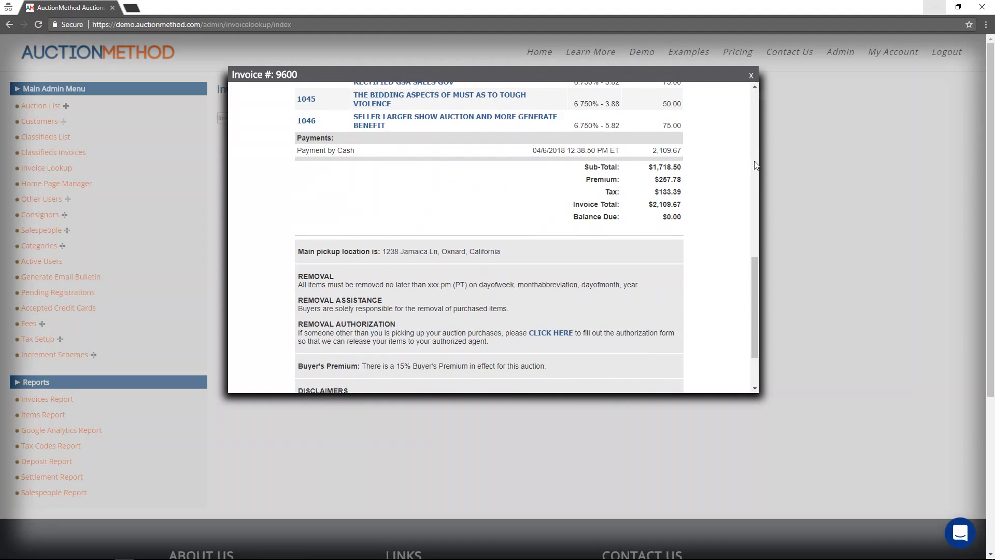
click(751, 75)
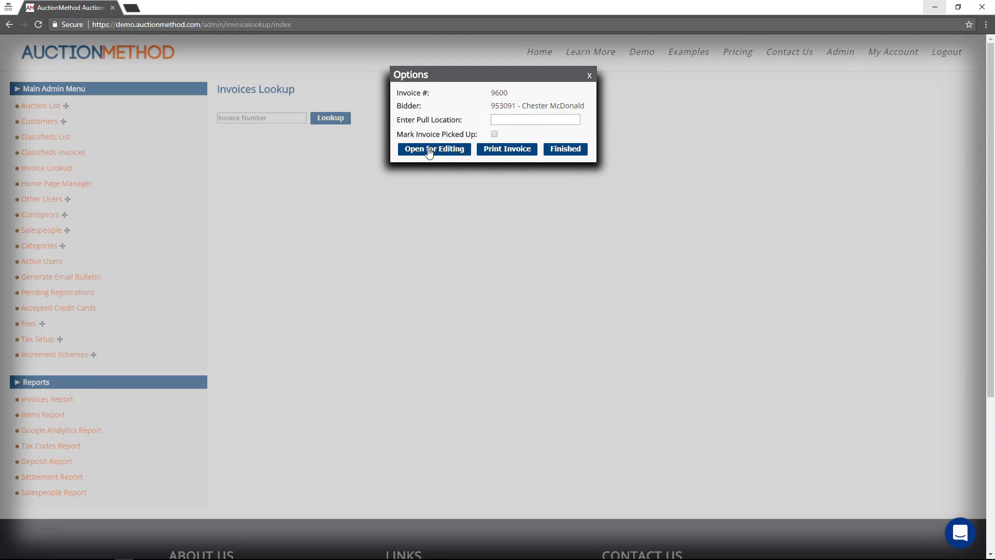
Step: Tick Mark Invoice Picked Up and click Finished in invoice 9600's Options dialog
click(494, 135)
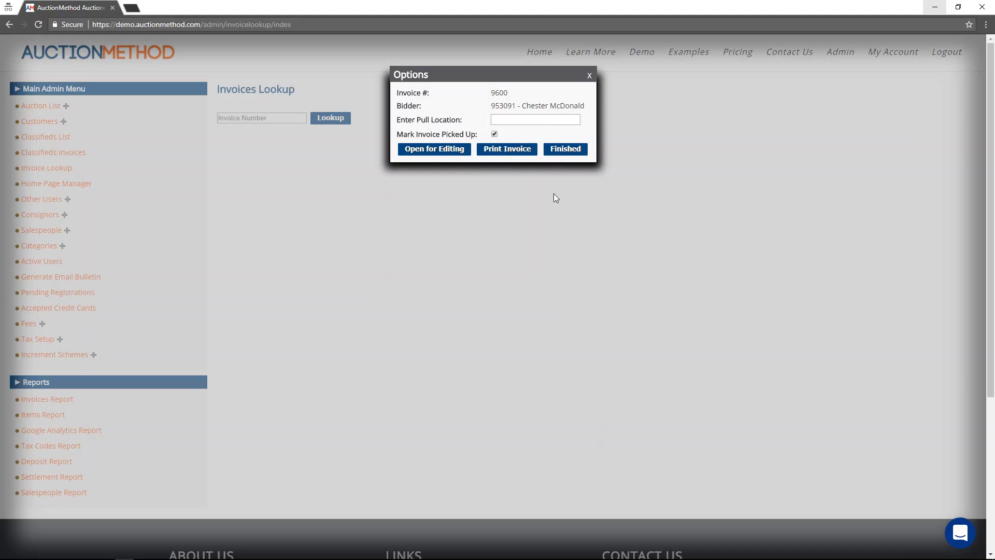
mouse_move(591, 167)
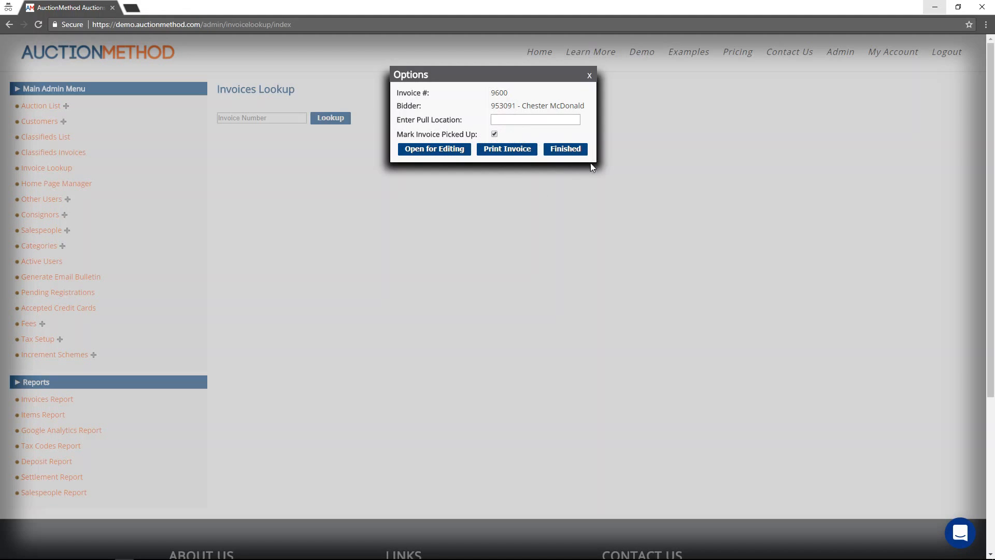
mouse_move(568, 179)
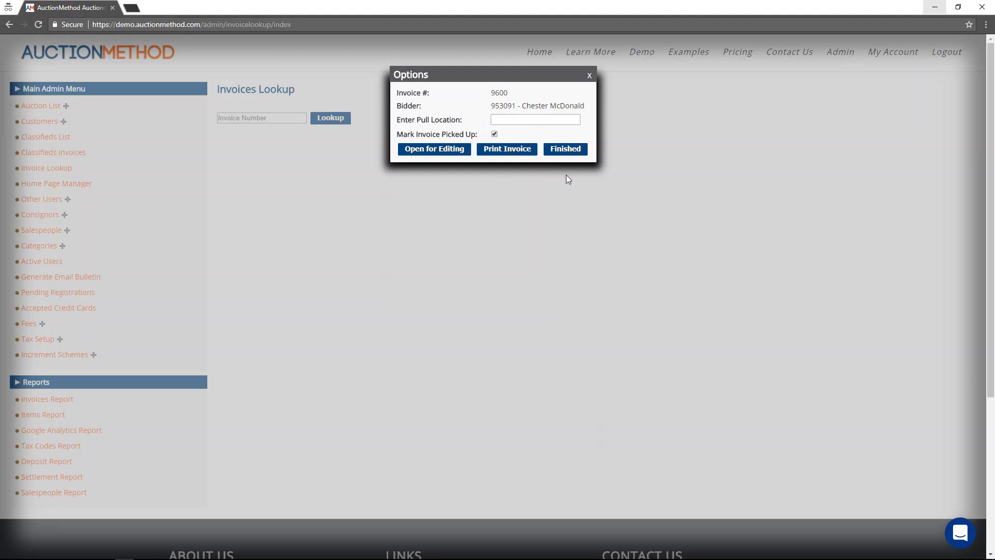
mouse_move(575, 155)
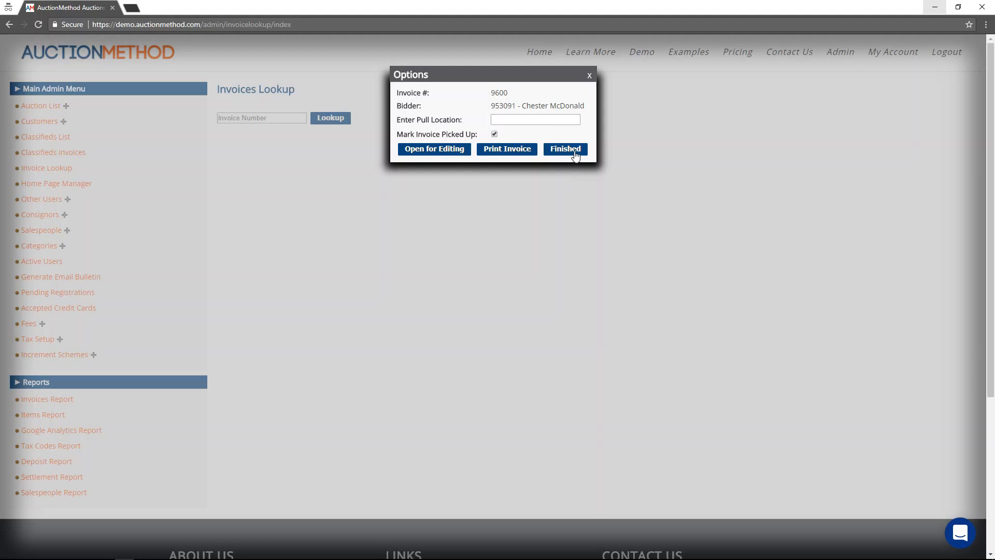
click(564, 148)
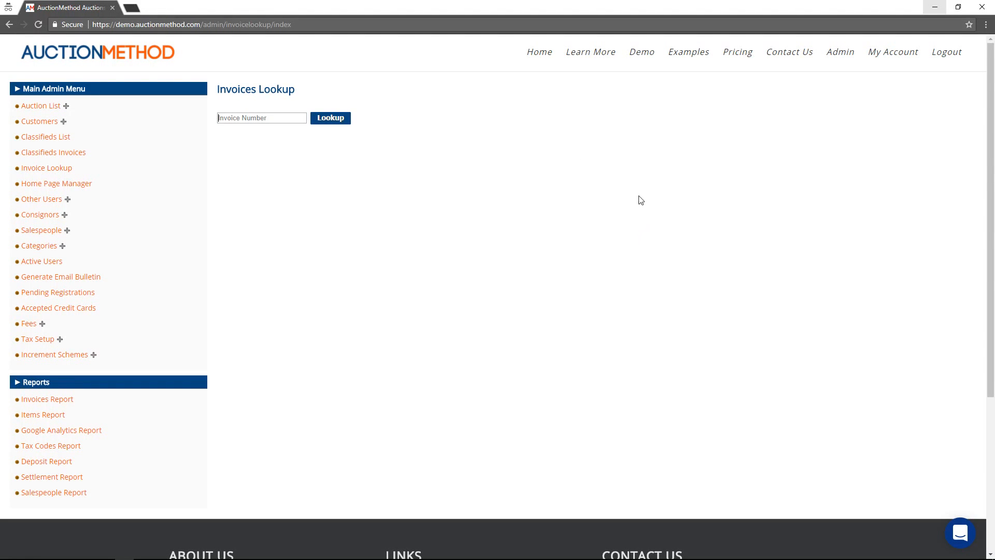
mouse_move(621, 176)
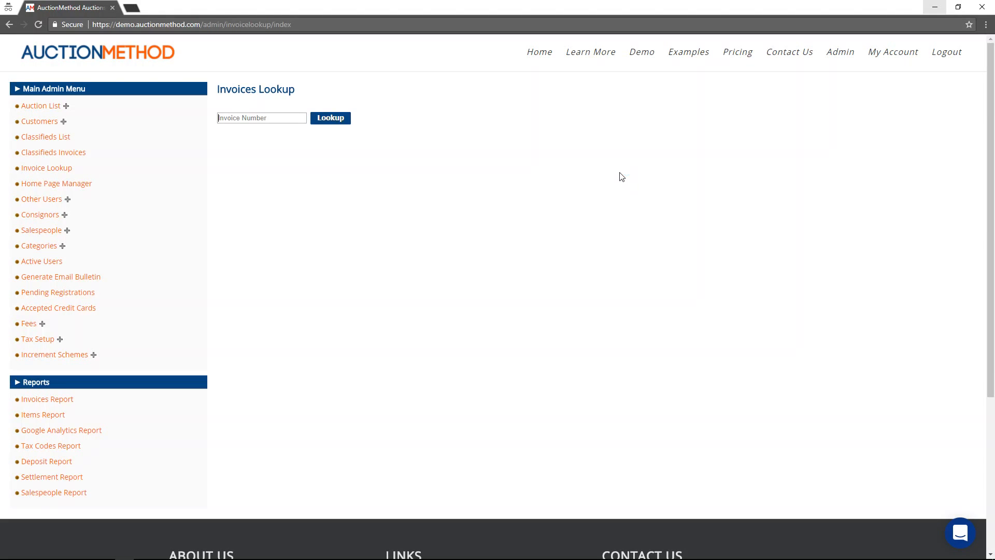